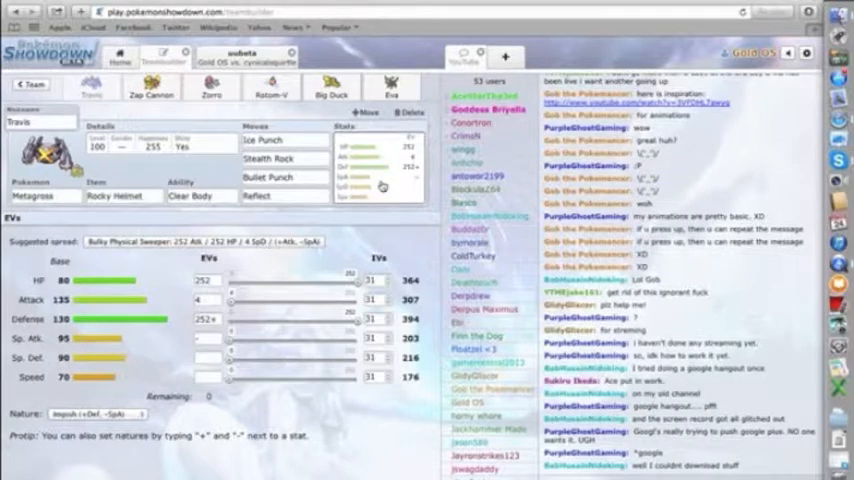
# - Return to the home screen with the UU (beta) format selected for finding a battle
pyautogui.scroll(-3)
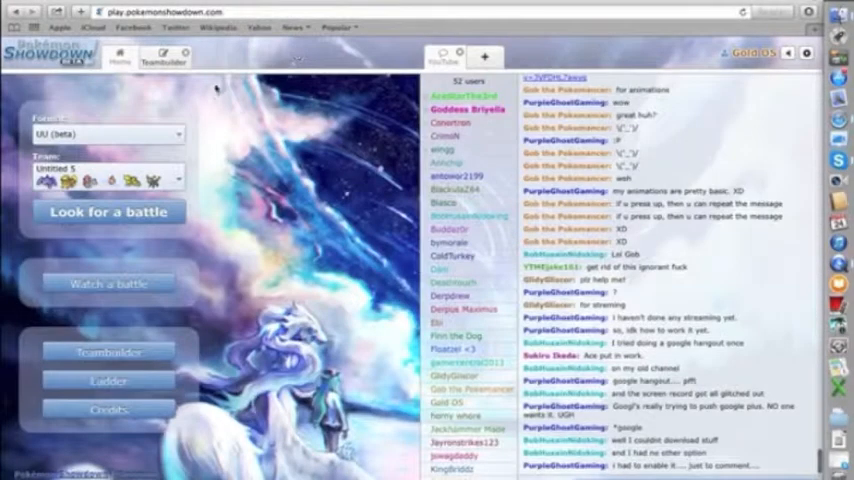
# - Review Zap Cannon the Arcanine's and Zorro the Zoroark's sets in the teambuilder
pyautogui.click(164, 58)
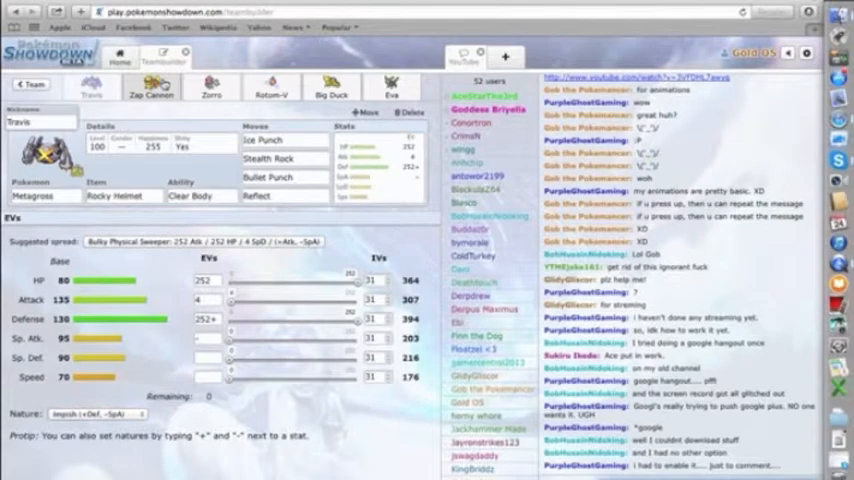
pyautogui.click(152, 88)
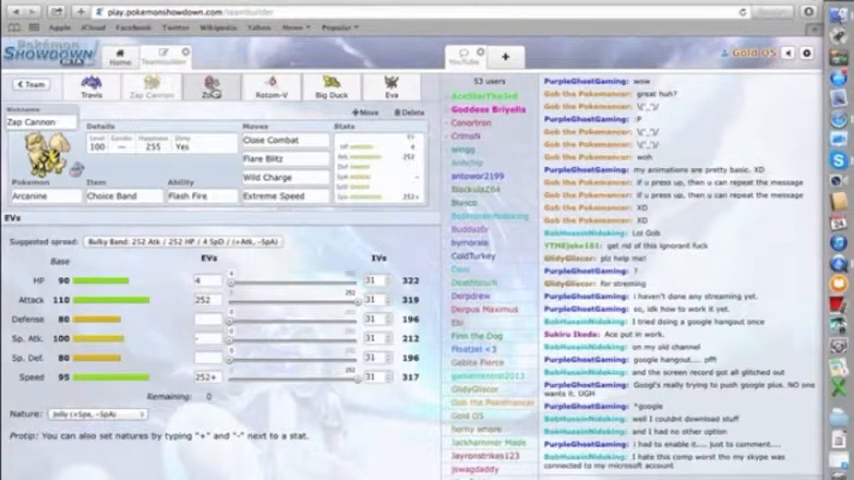
pyautogui.click(210, 88)
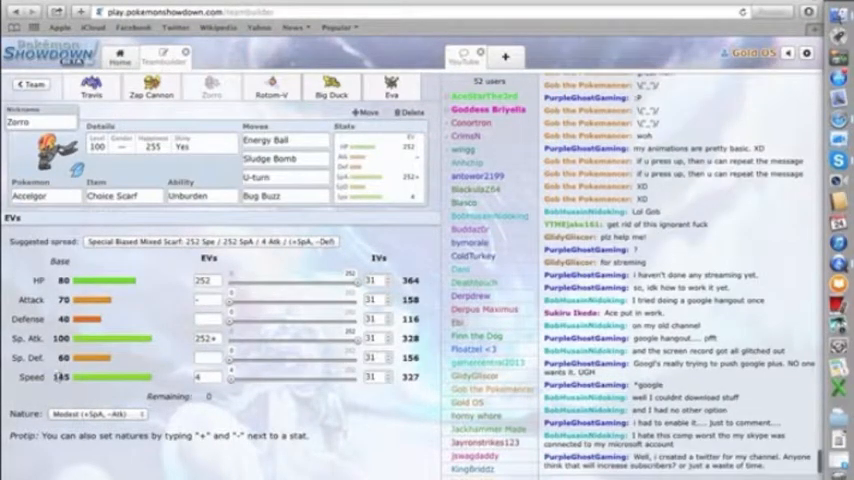
pyautogui.click(204, 376)
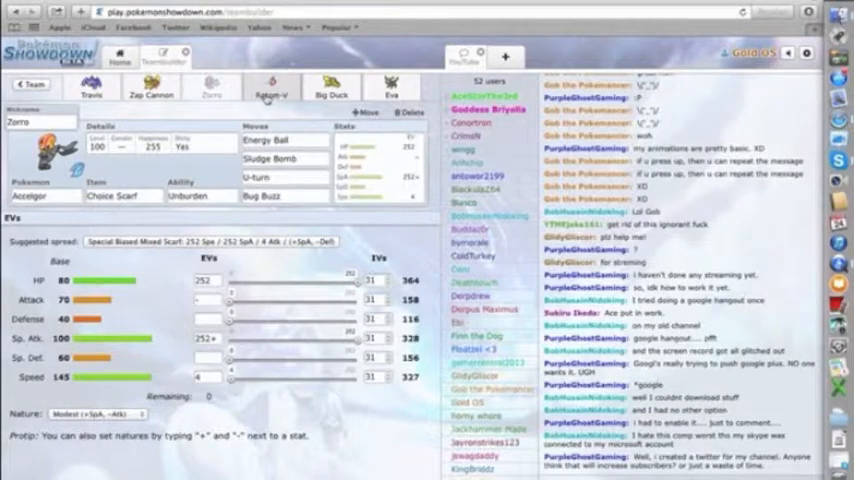
# - Review the sets of Rotom-V, Big Duck the Zapdos and Eva in turn
pyautogui.click(272, 88)
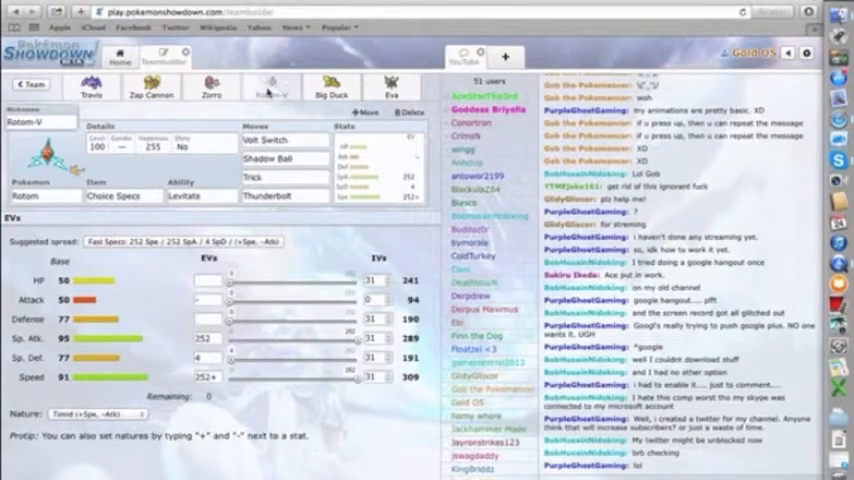
pyautogui.click(330, 88)
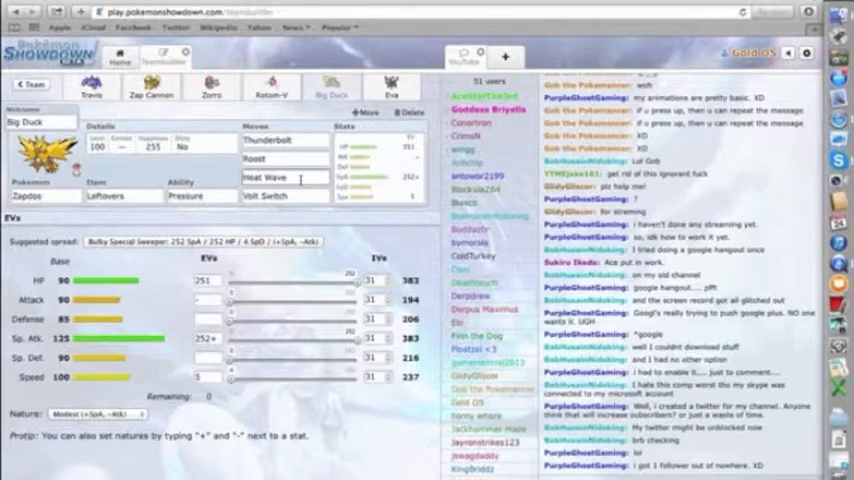
pyautogui.click(392, 88)
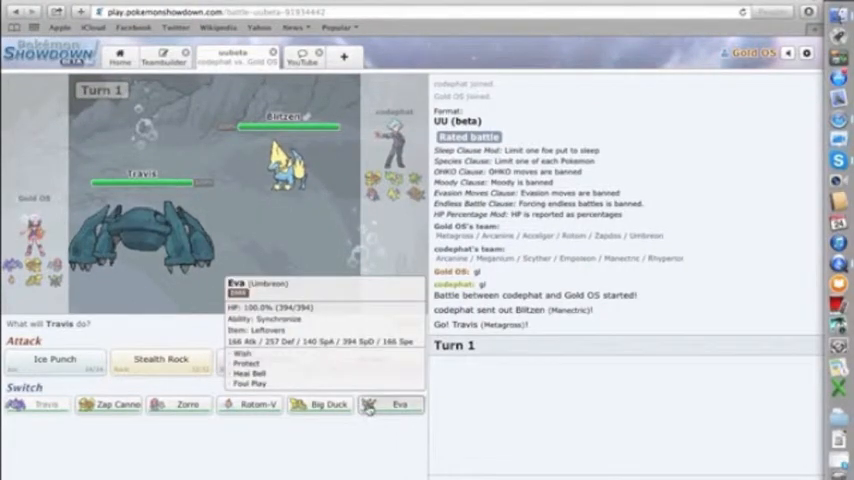
# - Swap Travis for Eva, bring Travis back in and lay Stealth Rock on the opponent's side
pyautogui.click(400, 404)
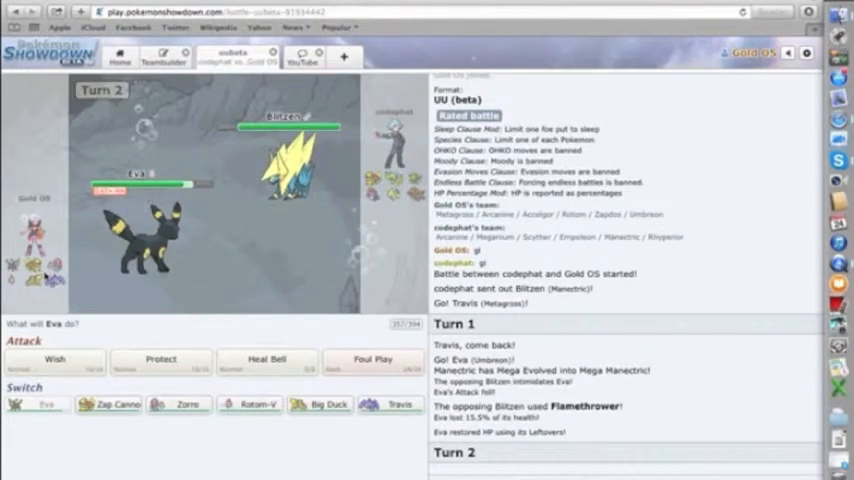
pyautogui.moveTo(372, 364)
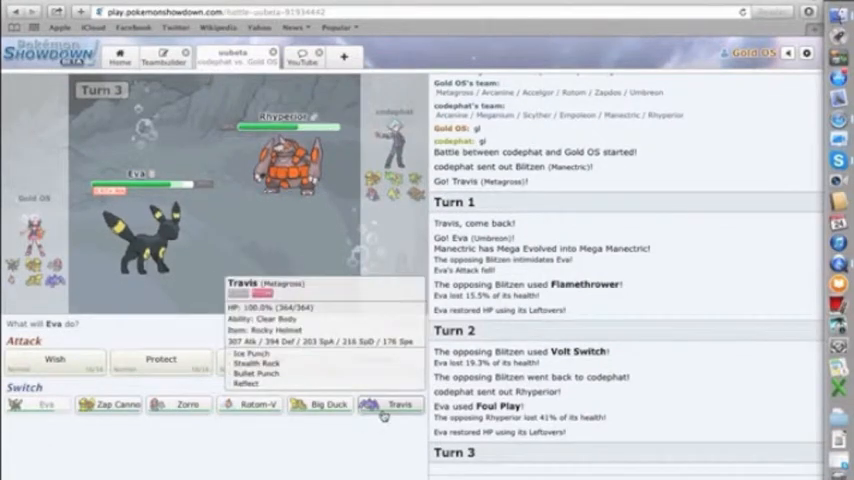
pyautogui.click(392, 404)
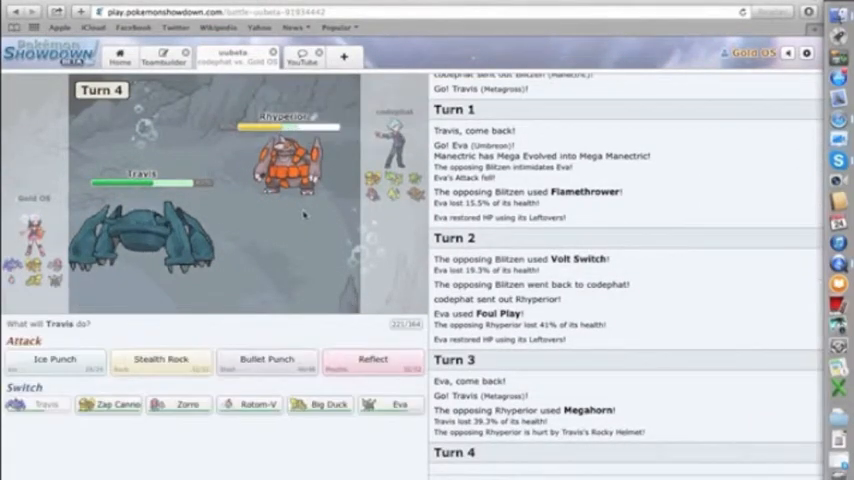
pyautogui.moveTo(56, 360)
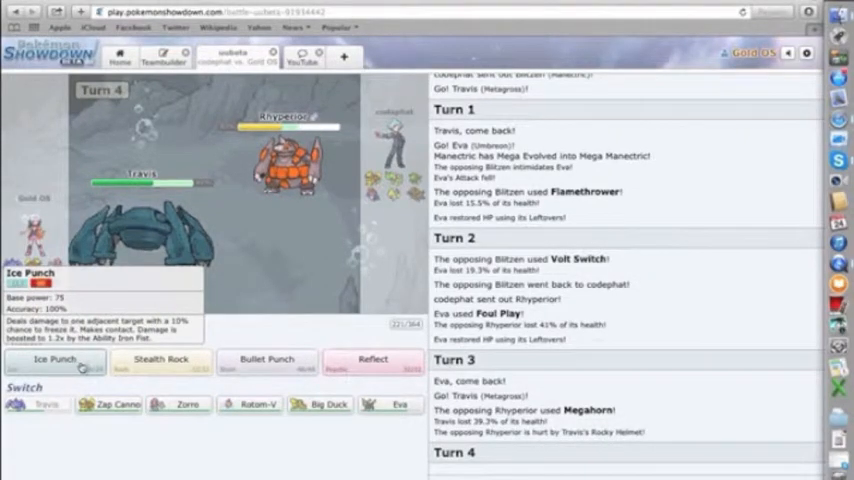
pyautogui.moveTo(160, 362)
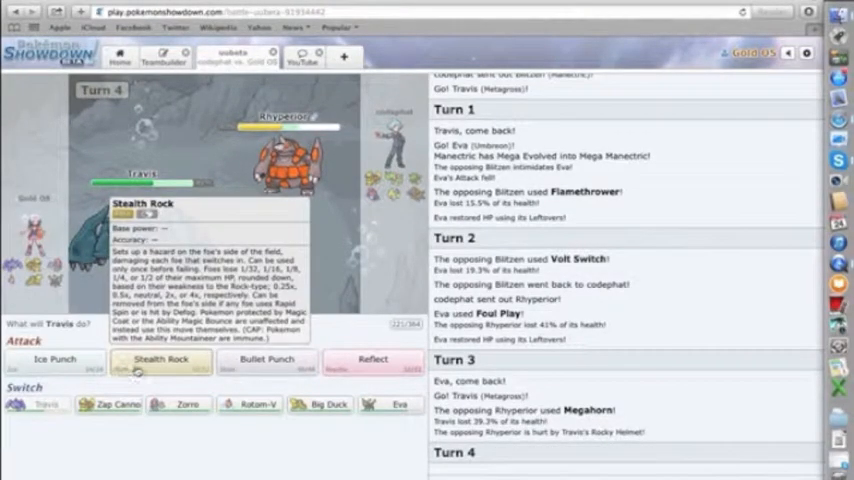
pyautogui.click(160, 360)
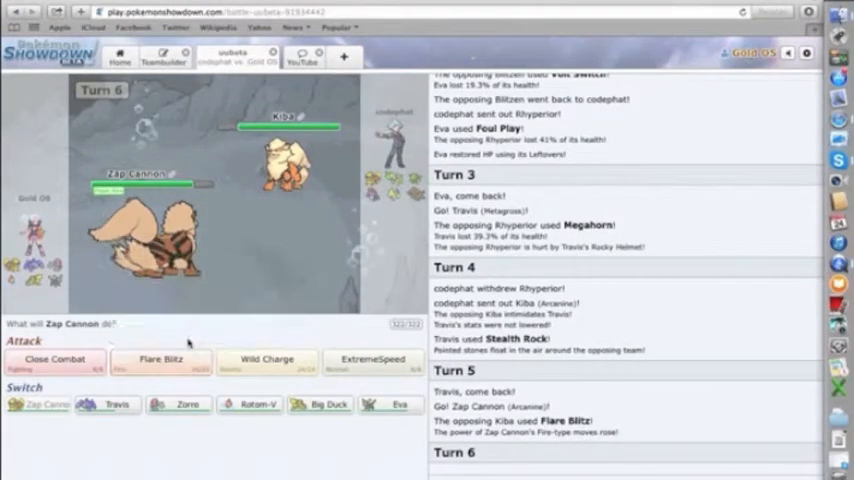
pyautogui.moveTo(160, 360)
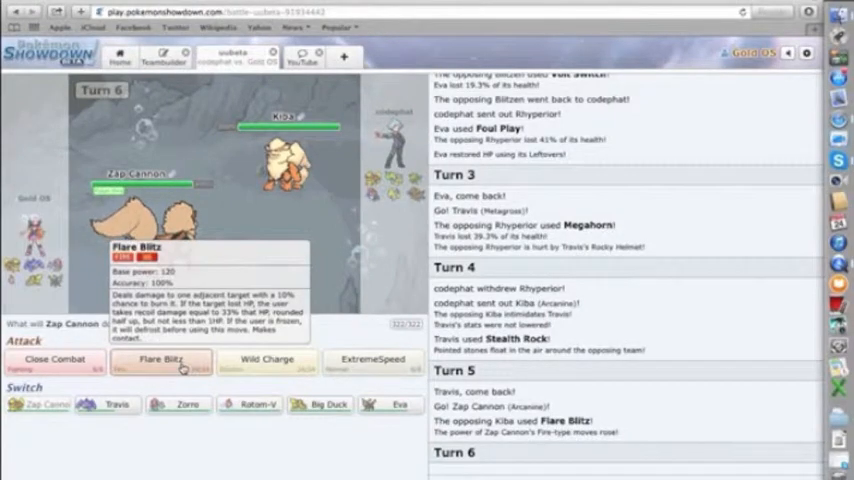
# - Have Zap Cannon use Flare Blitz against the opposing Arcanine and then Blitzen
pyautogui.click(160, 362)
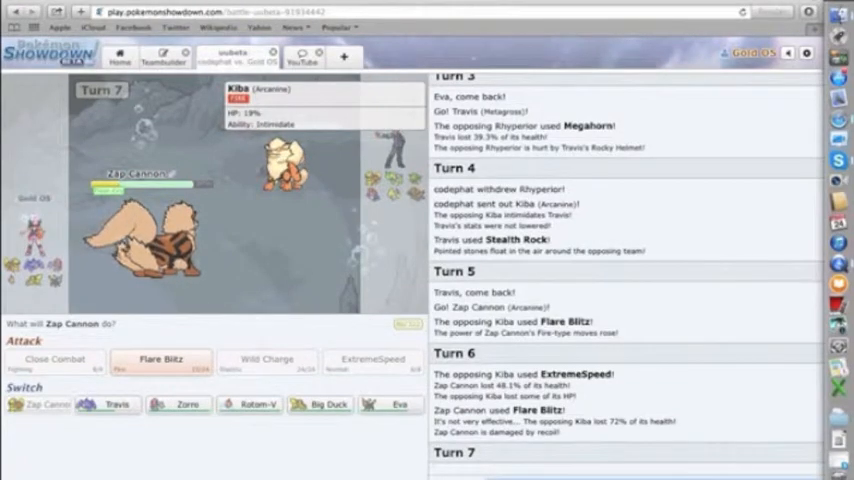
pyautogui.scroll(-3)
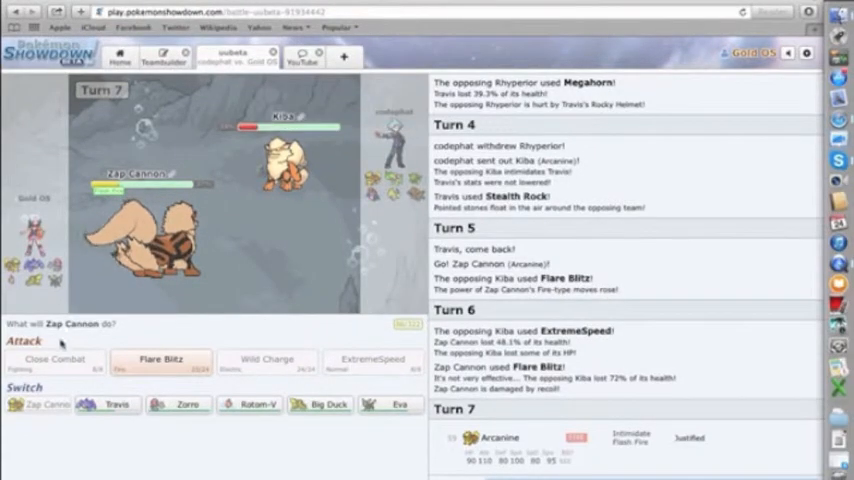
pyautogui.moveTo(248, 404)
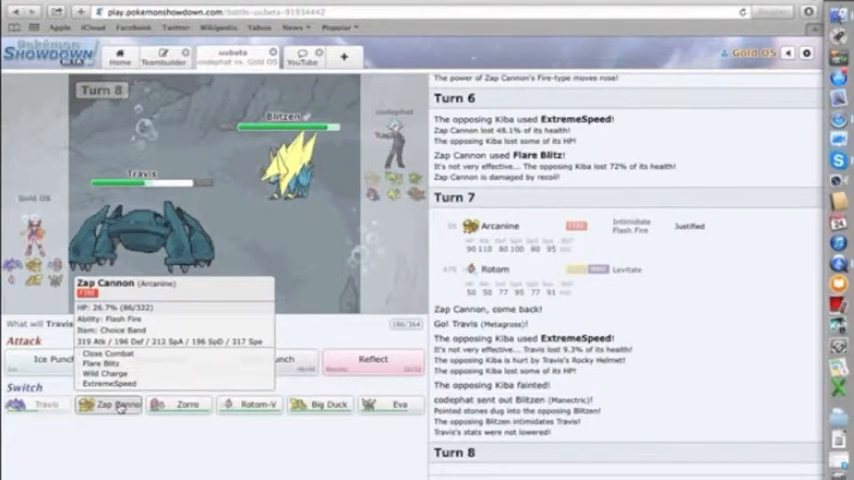
pyautogui.click(116, 404)
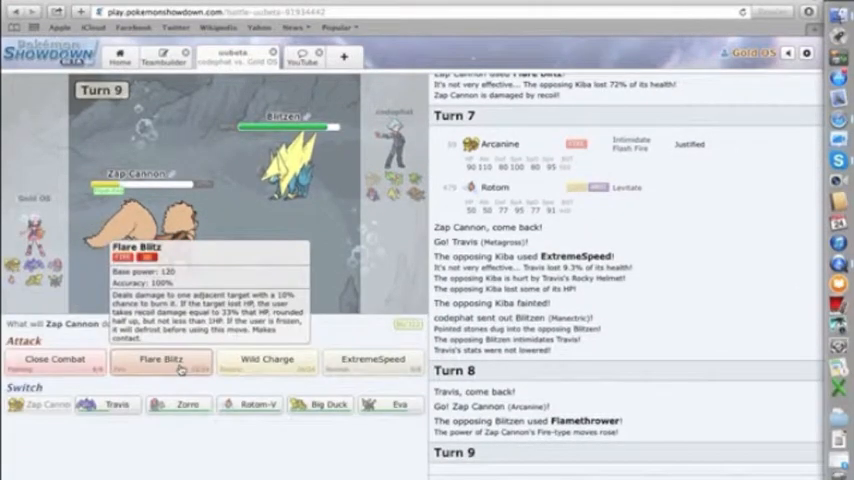
pyautogui.click(160, 360)
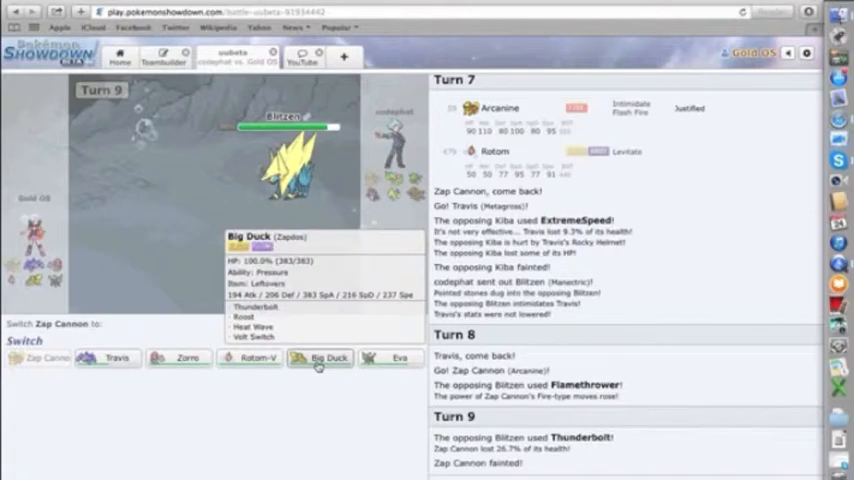
pyautogui.moveTo(390, 356)
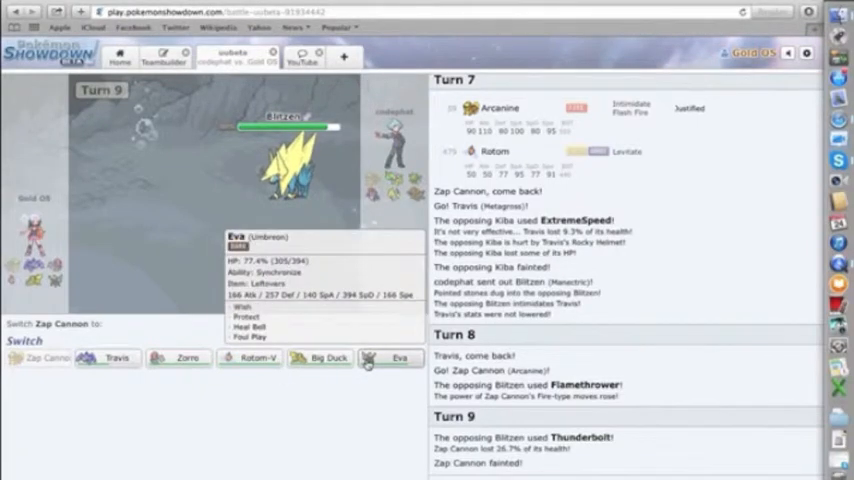
# - Send in Eva to replace fainted Zap Cannon and skip to the end of turn 10
pyautogui.click(400, 358)
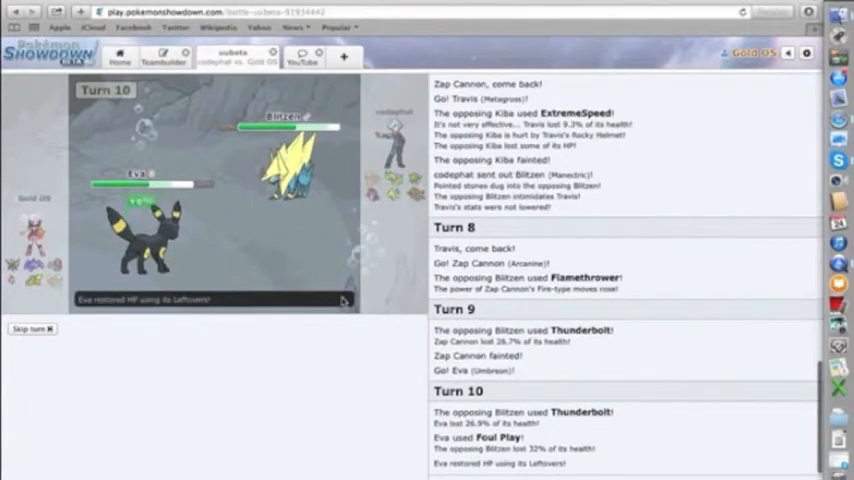
pyautogui.click(32, 328)
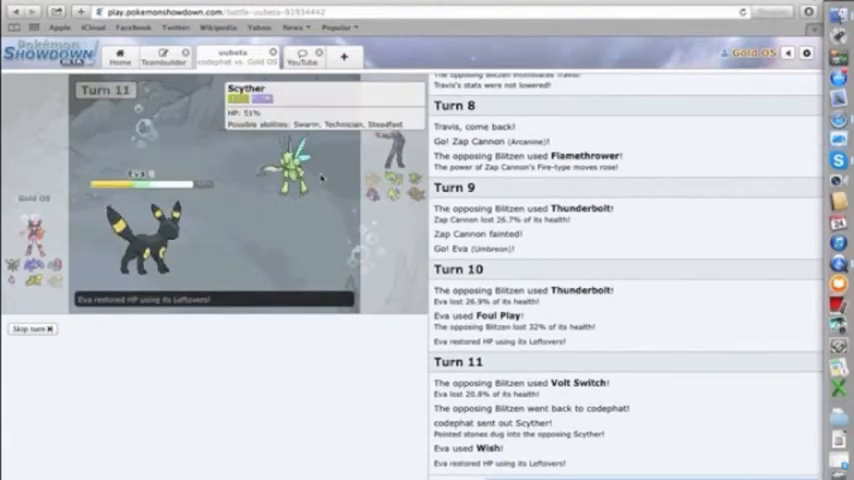
# - Skip to the end of turn 11 and have Eva use Protect against the burned Blitzen
pyautogui.click(32, 328)
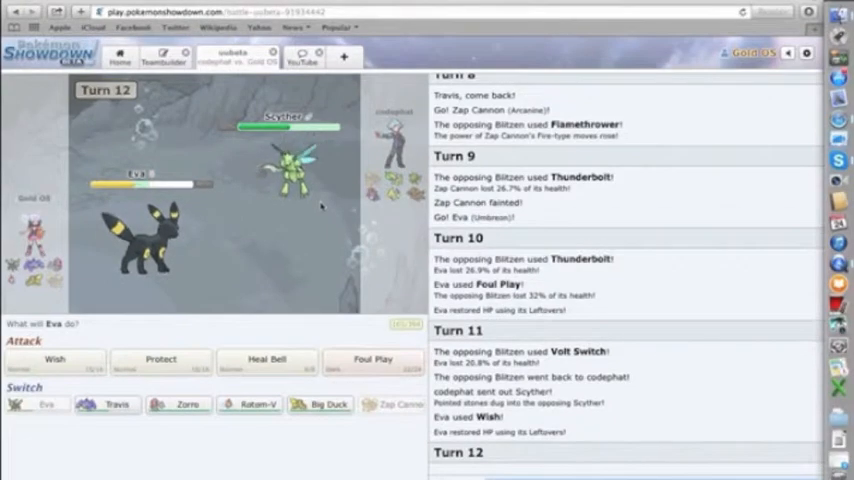
pyautogui.moveTo(160, 360)
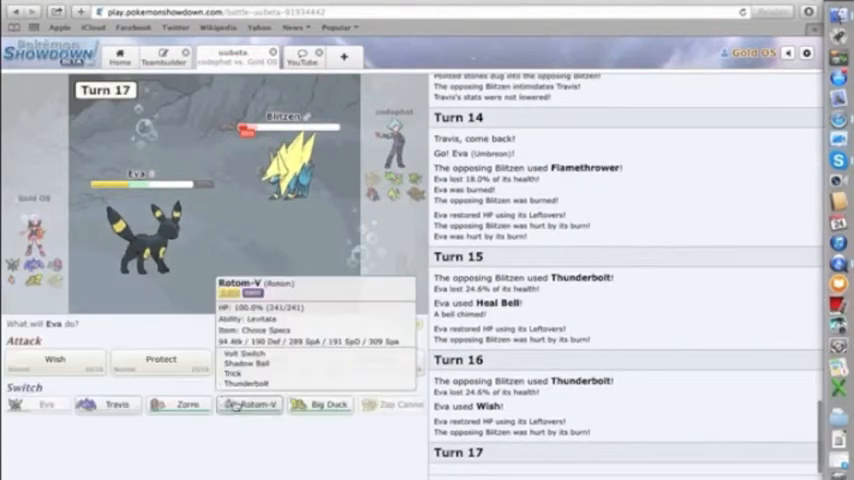
pyautogui.click(160, 360)
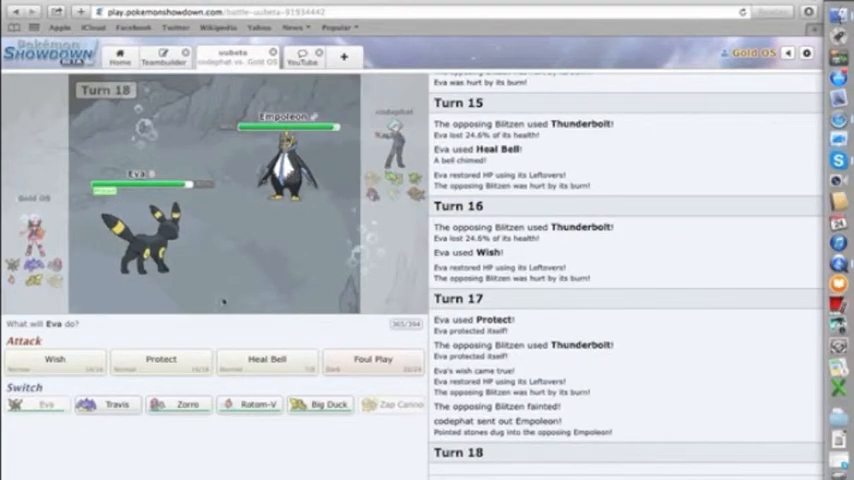
pyautogui.moveTo(178, 404)
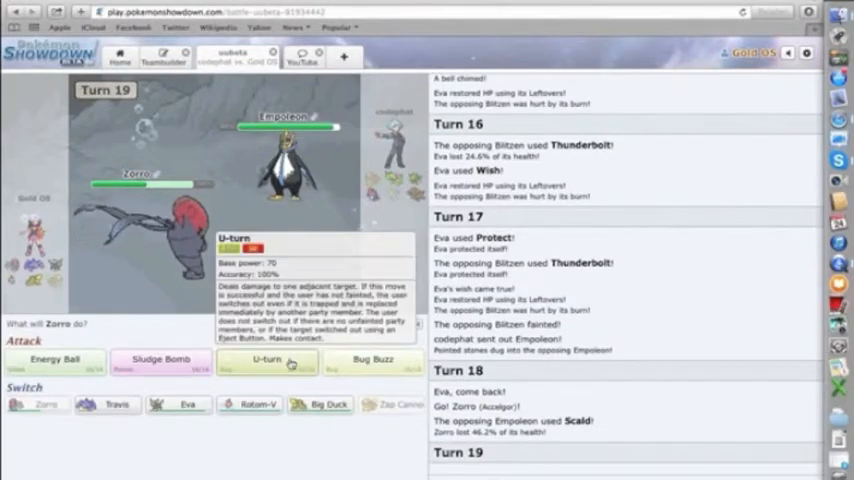
pyautogui.moveTo(56, 362)
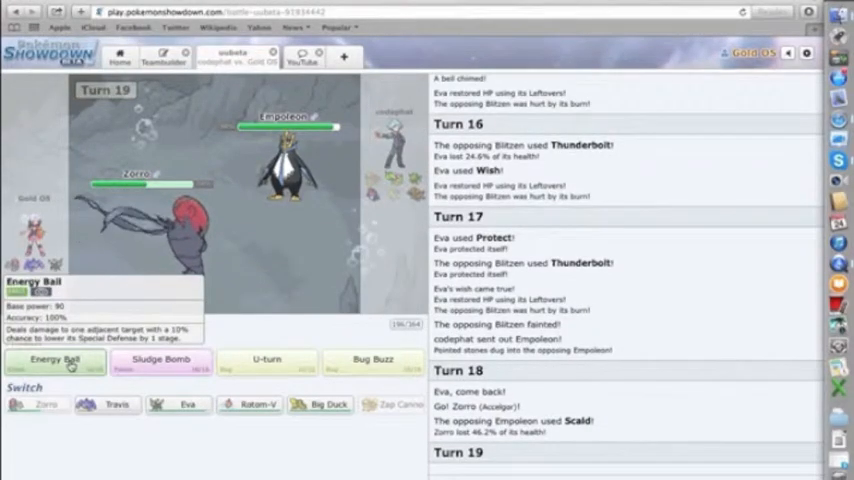
# - Have Zorro hit the opposing Empoleon with Energy Ball
pyautogui.click(56, 360)
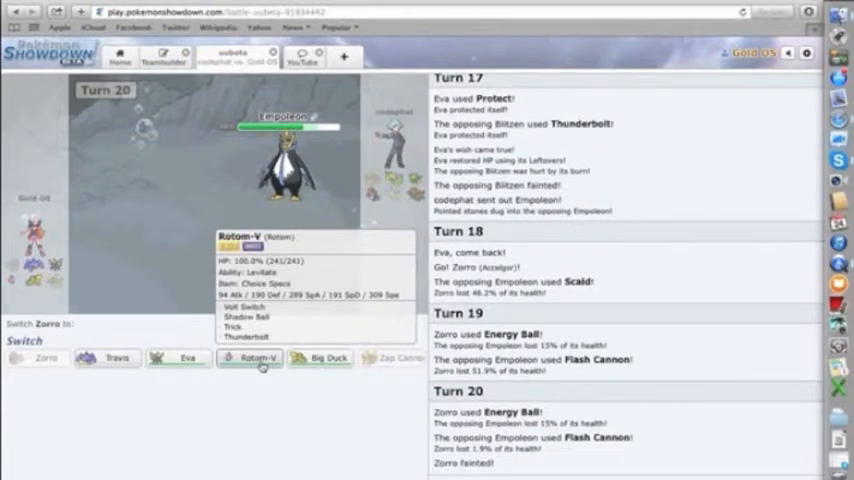
# - Send in Rotom-V for fainted Zorro and use Trick to swap items with Rhyperior
pyautogui.click(248, 356)
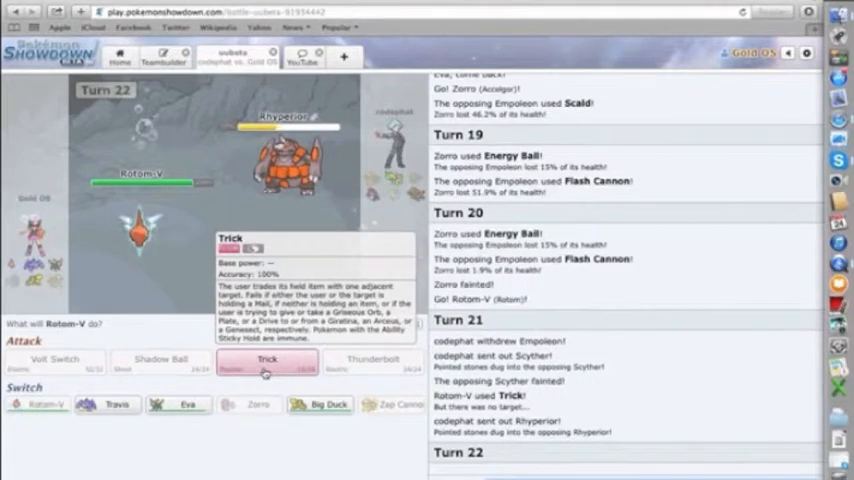
pyautogui.click(266, 360)
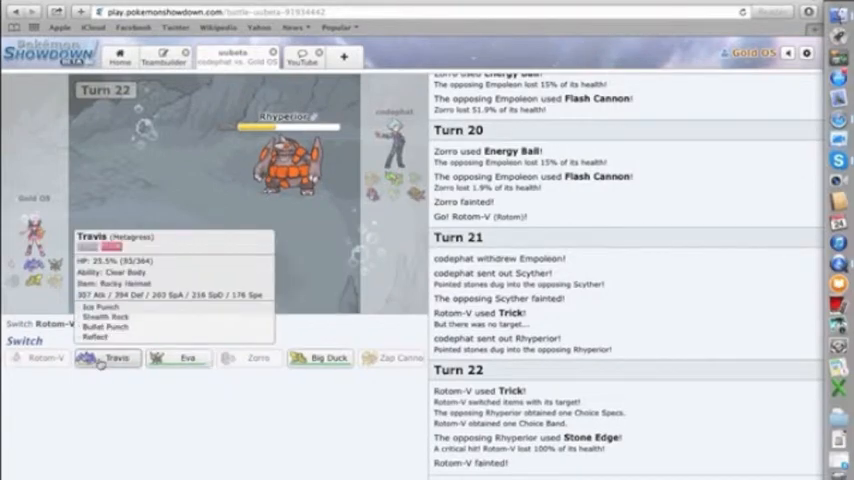
# - Send in Travis the Metagross to replace fainted Rotom-V
pyautogui.click(118, 358)
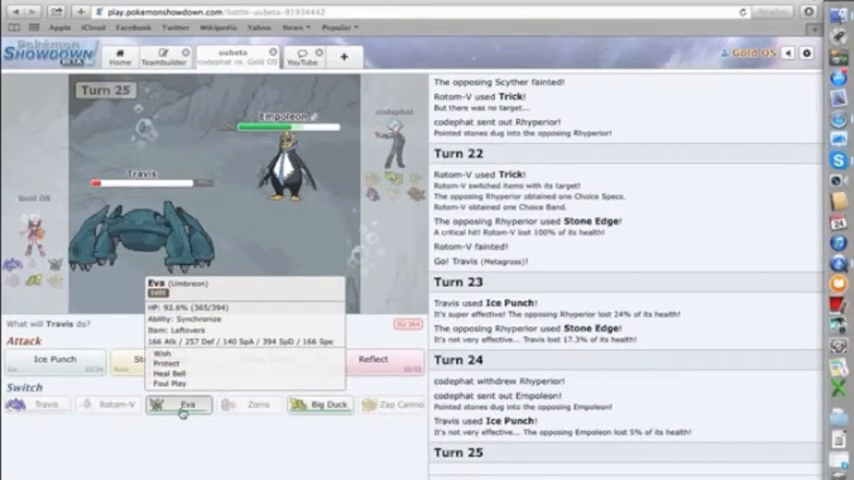
# - Switch Travis out for Eva and knock out Empoleon with two Foul Plays
pyautogui.click(188, 404)
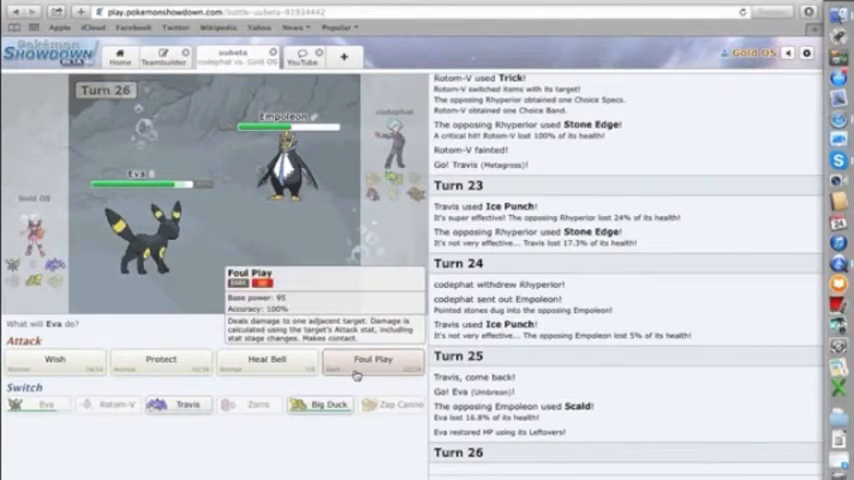
pyautogui.click(372, 360)
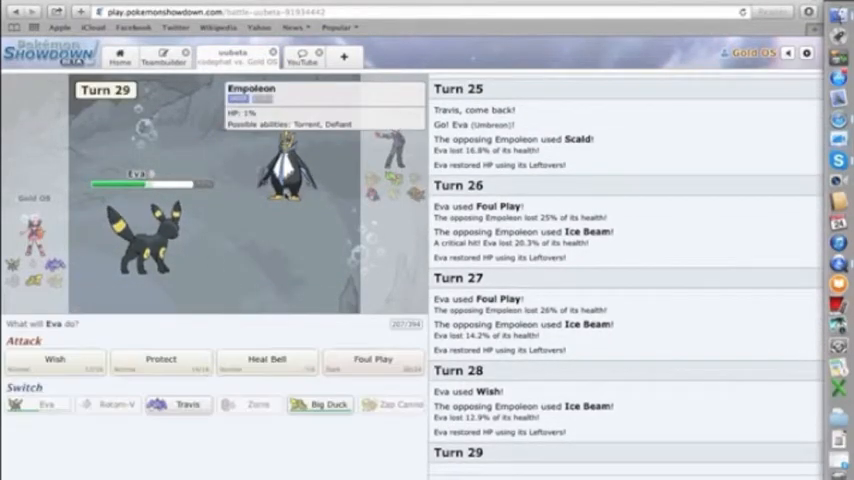
pyautogui.click(372, 358)
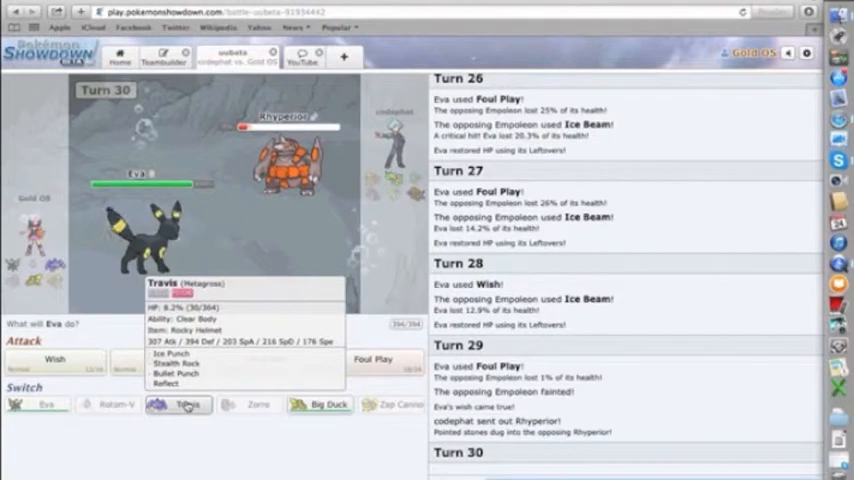
# - Choose Eva's action against Rhyperior and skip ahead to Big Duck facing Meganium
pyautogui.click(178, 404)
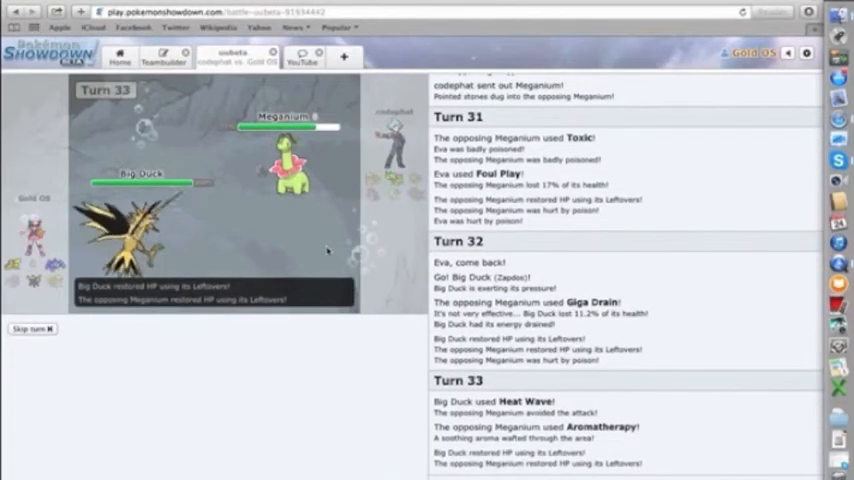
pyautogui.click(32, 328)
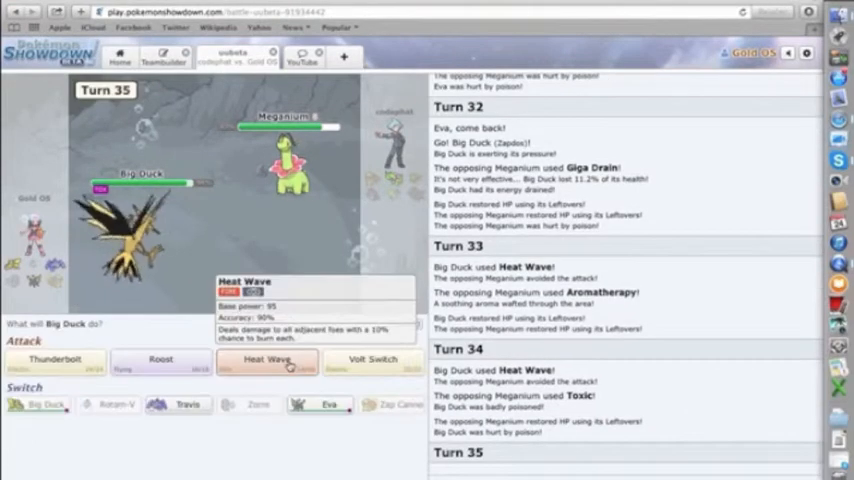
# - Have Big Duck hit Meganium with Heat Wave twice, then Thunderbolt on turn 37
pyautogui.click(268, 360)
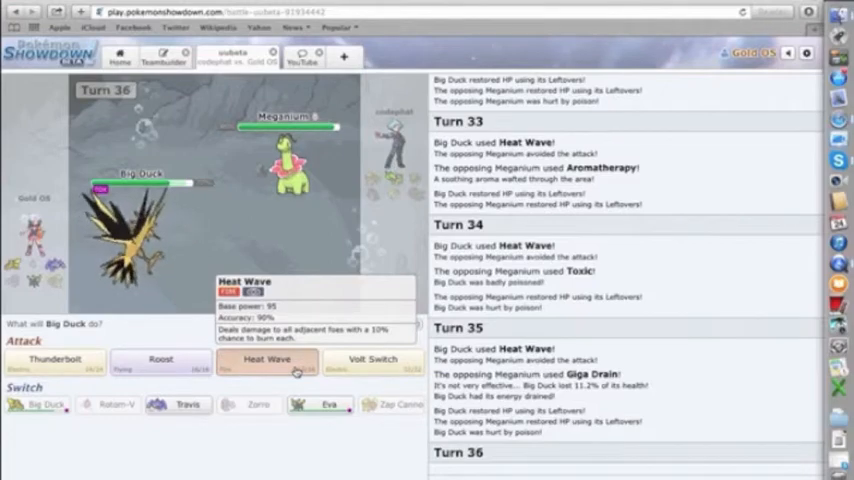
pyautogui.click(268, 360)
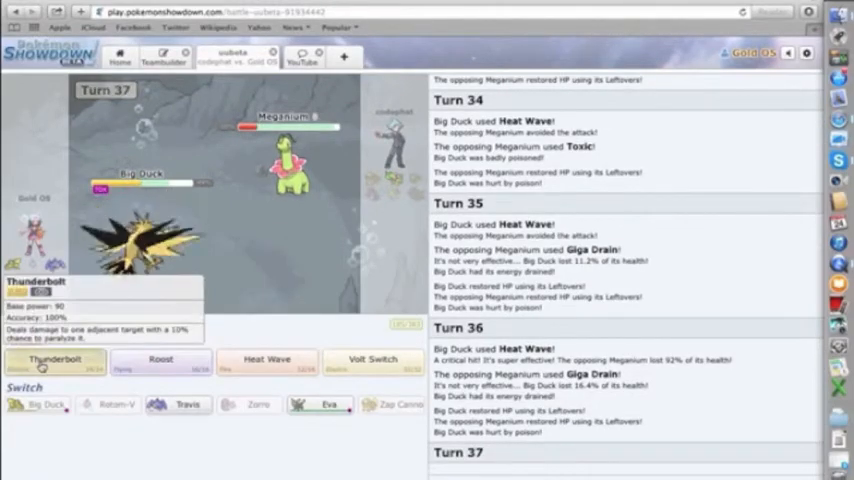
pyautogui.click(52, 362)
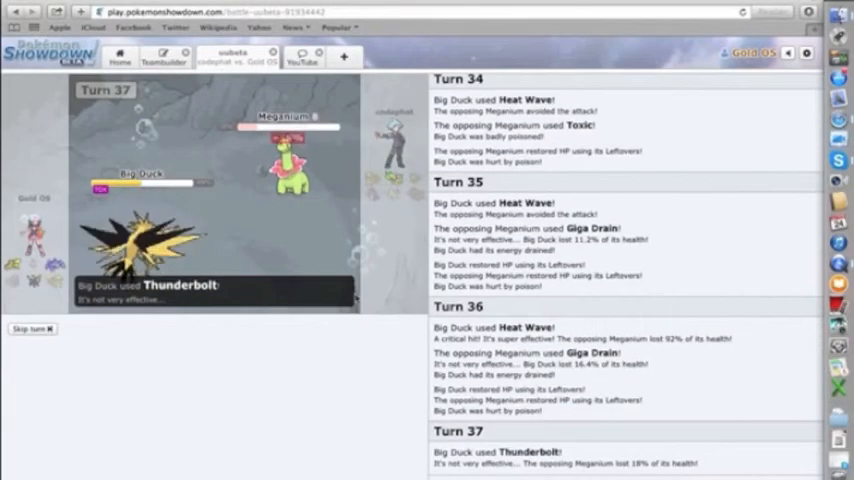